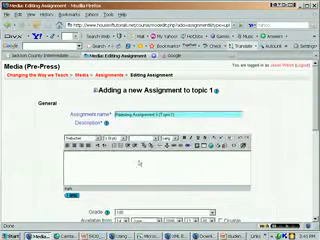
# - Describe the assignment: 'Please upload' a 97-2003 Word document with a picture
pyautogui.scroll(-3)
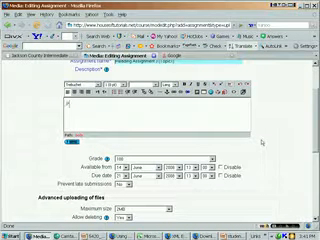
pyautogui.write('Please up')
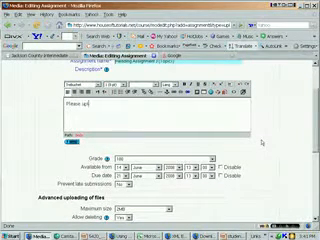
pyautogui.write('load 97-2003 word with a picture.')
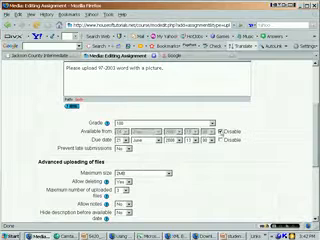
# - Scroll down to the Advanced uploading of files settings and its Maximum size choice
pyautogui.scroll(-3)
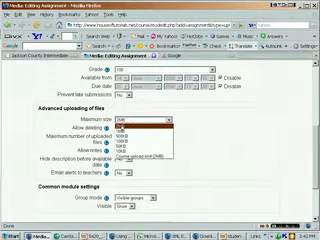
# - Set the maximum upload size to 2MB and move on to the remaining upload options
pyautogui.click(150, 121)
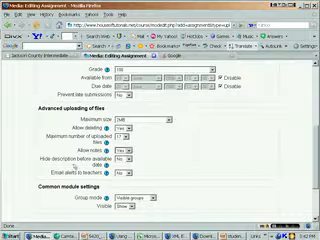
pyautogui.scroll(-3)
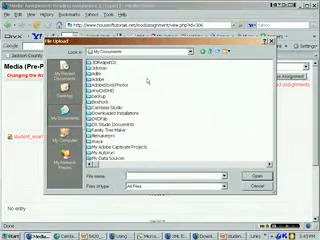
# - Scroll down the saved assignment page to the file upload area
pyautogui.scroll(-3)
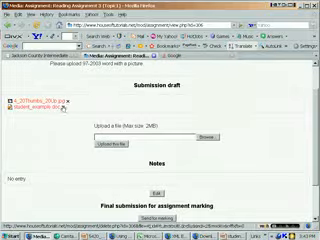
# - Scroll past the Notes section to the Send for marking step with both files drafted
pyautogui.scroll(-3)
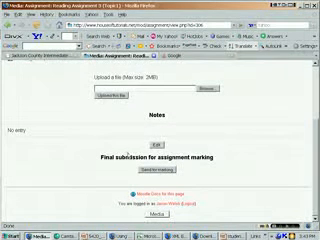